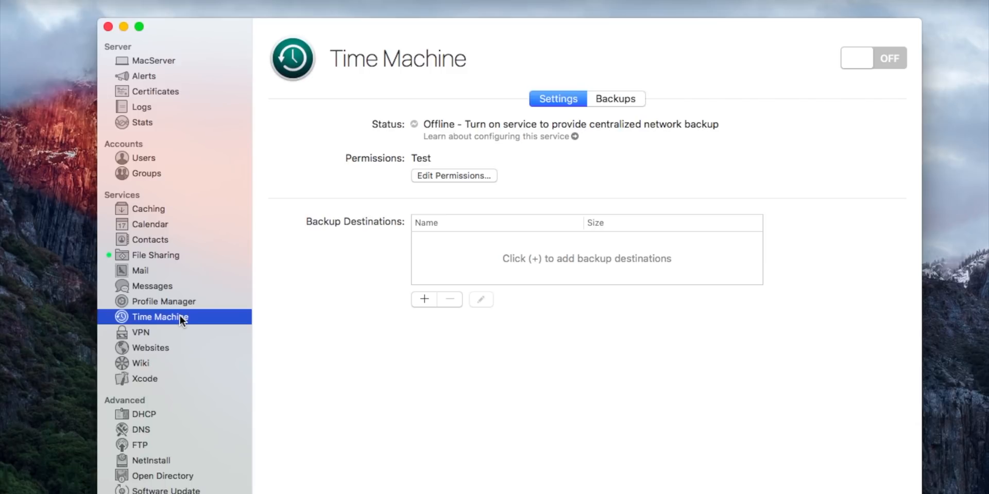
mouse_move(908, 150)
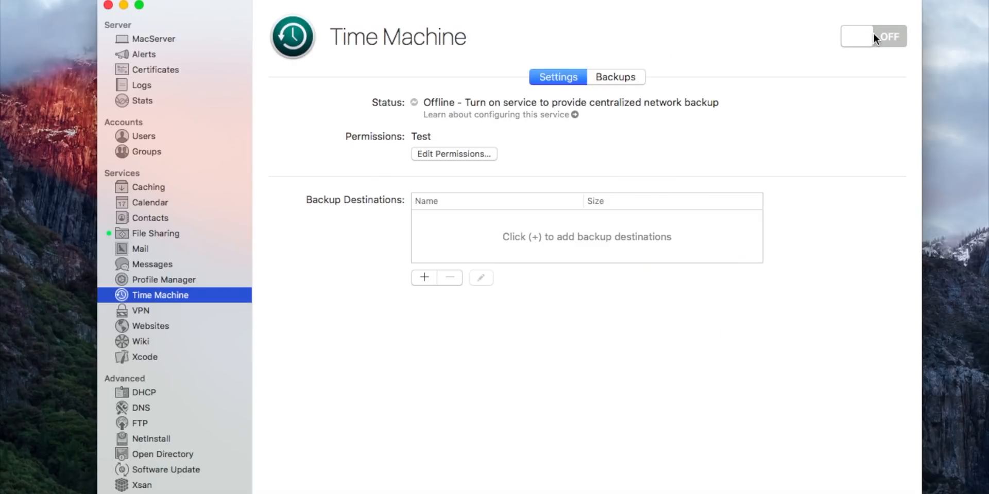
Turn on Time Machine and add the Desktop folder as a backup destination.
click(423, 278)
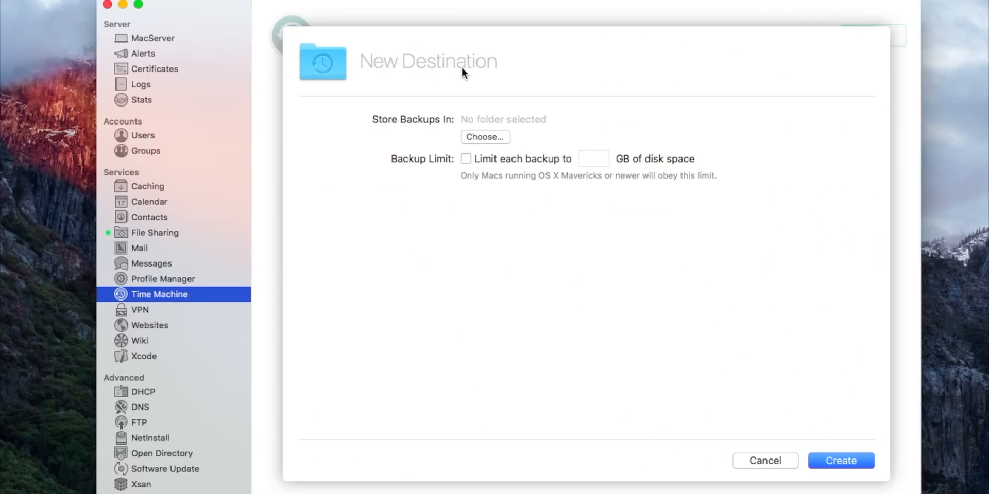
mouse_move(487, 138)
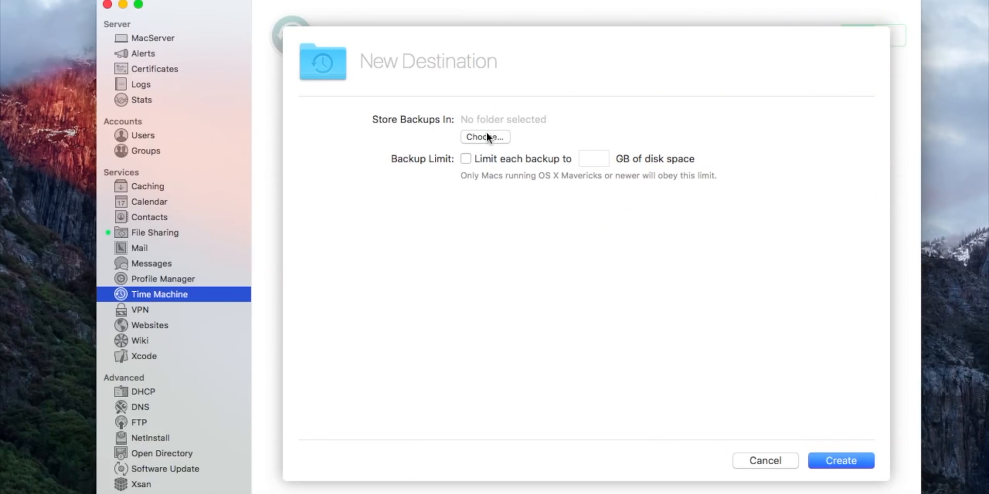
mouse_move(478, 136)
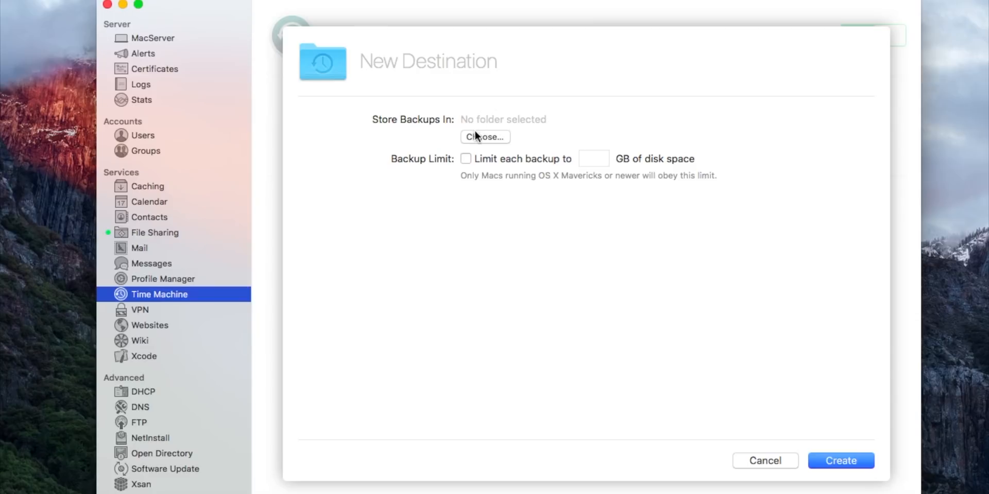
click(484, 137)
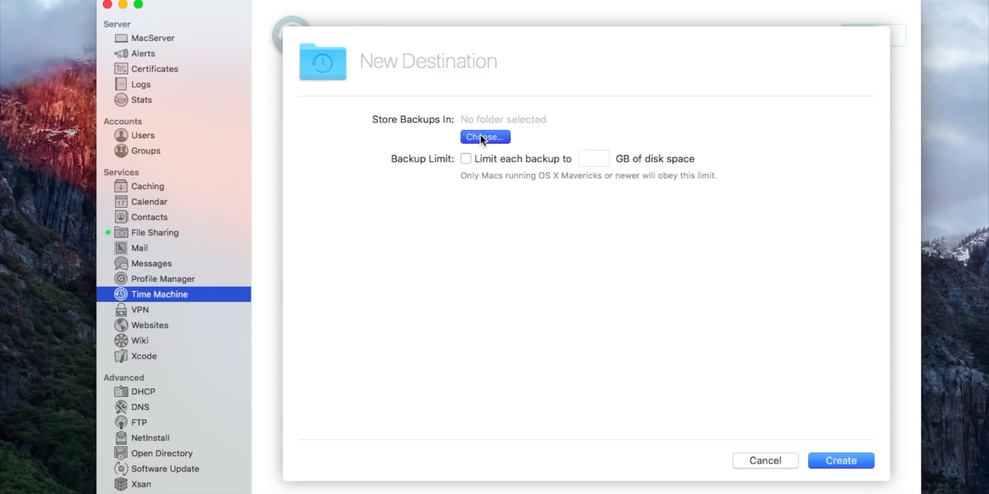
click(484, 137)
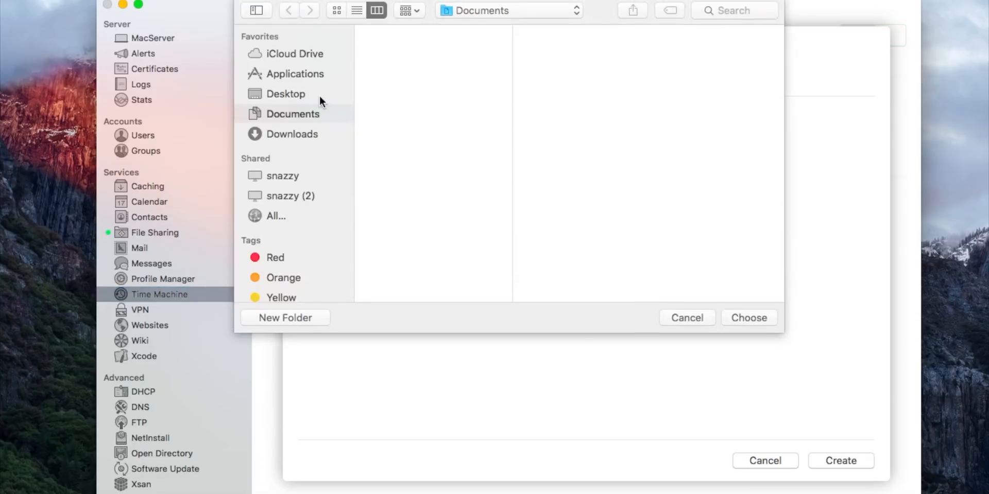
click(285, 93)
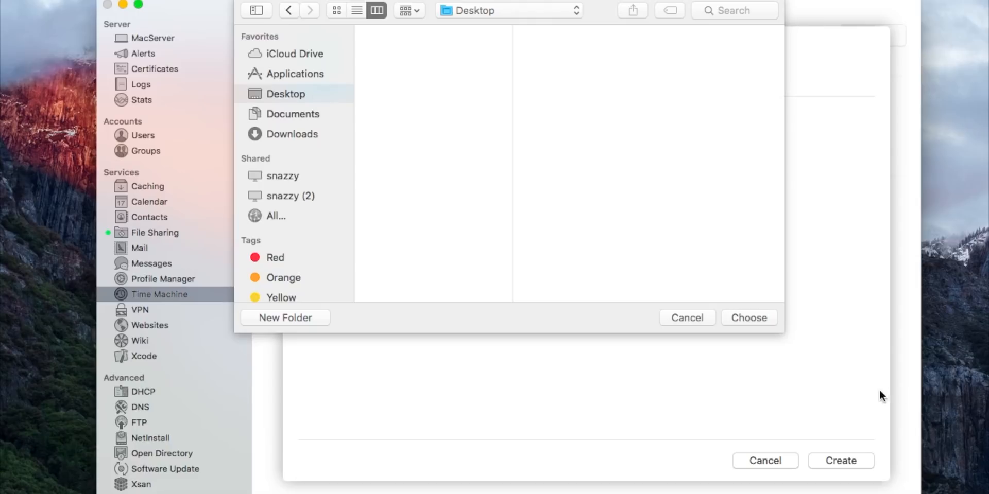
click(748, 318)
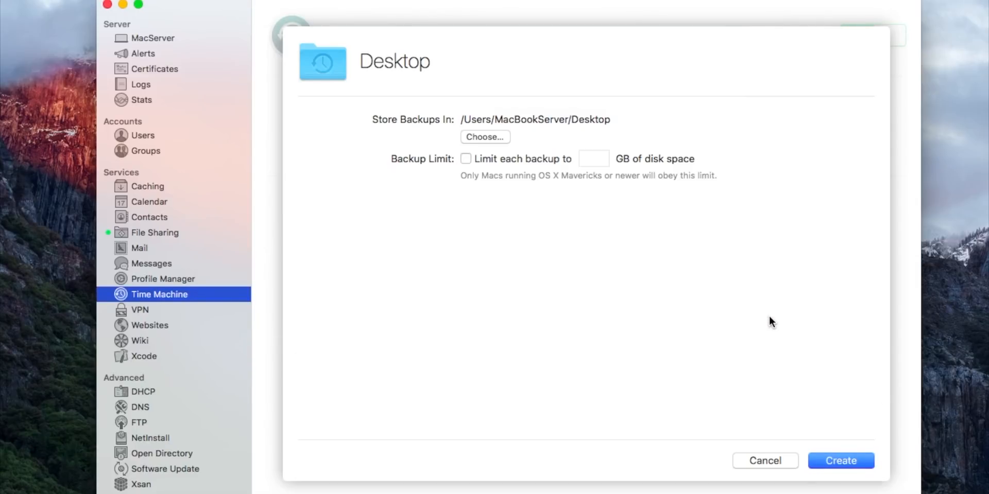
mouse_move(551, 177)
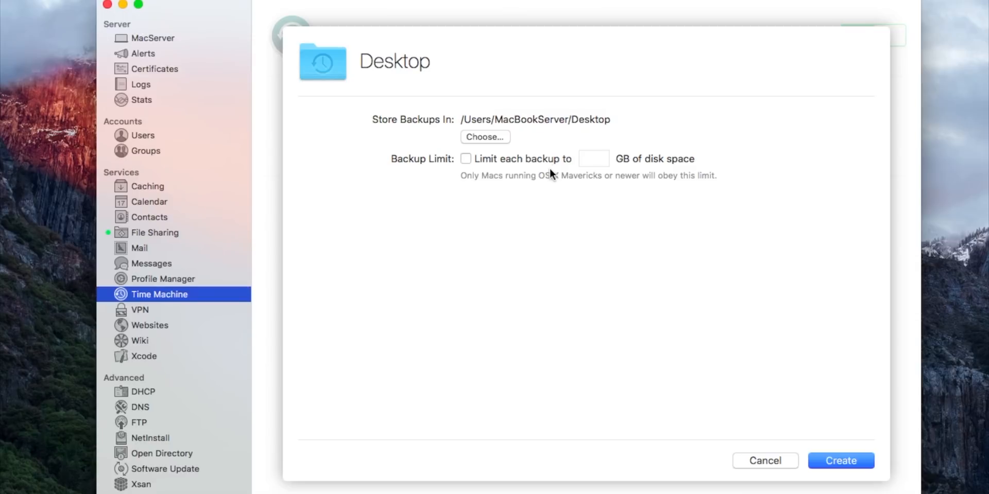
mouse_move(849, 480)
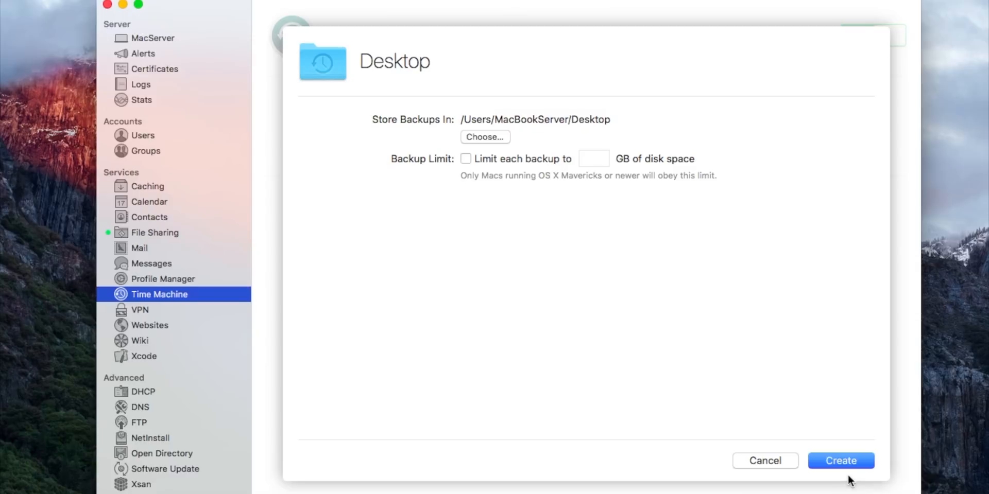
click(840, 461)
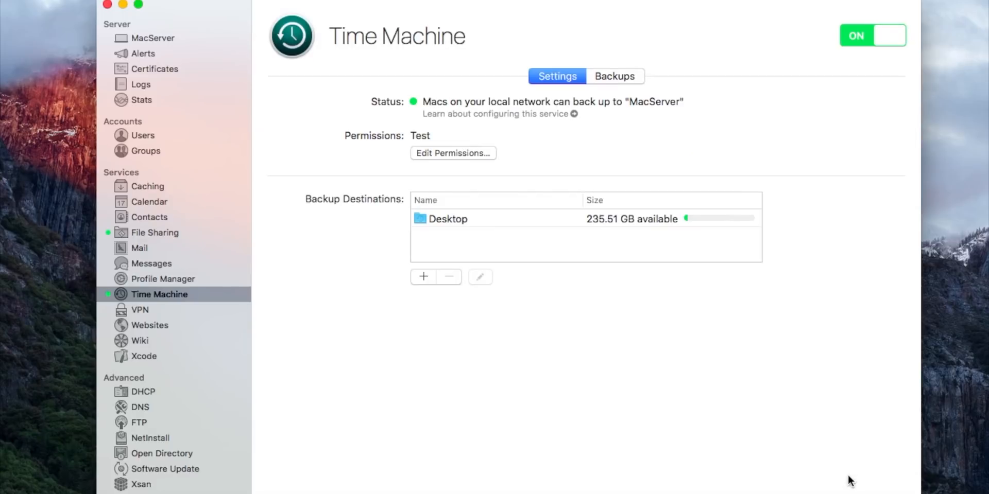
mouse_move(450, 168)
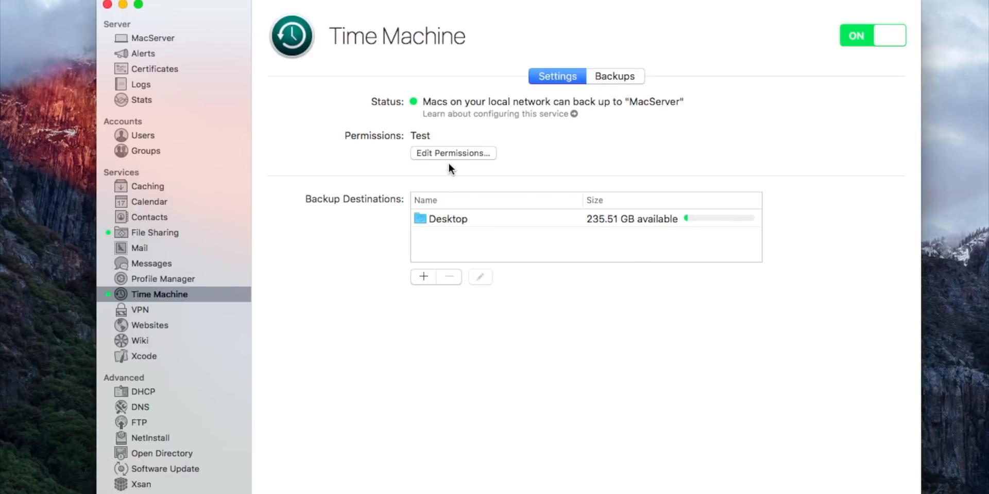
Restrict Time Machine connections to only some users, allowing the Test account.
click(452, 152)
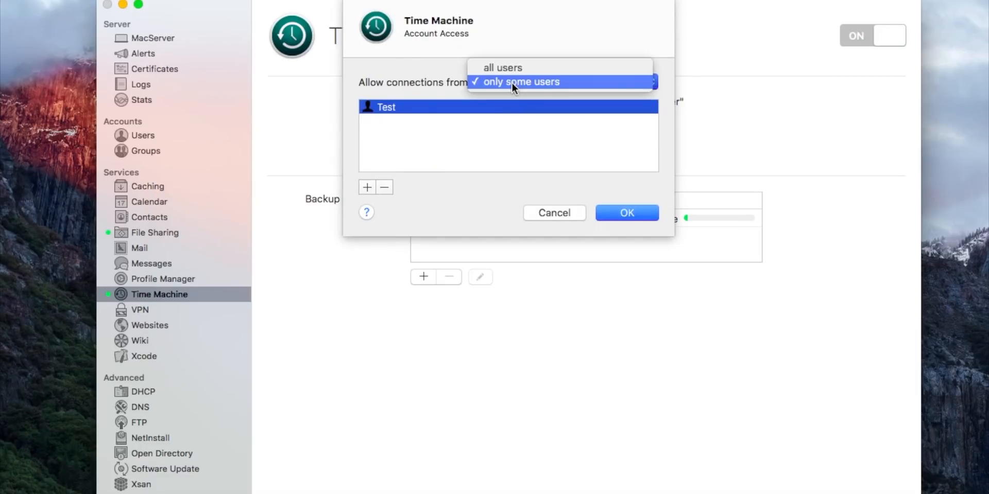
click(522, 82)
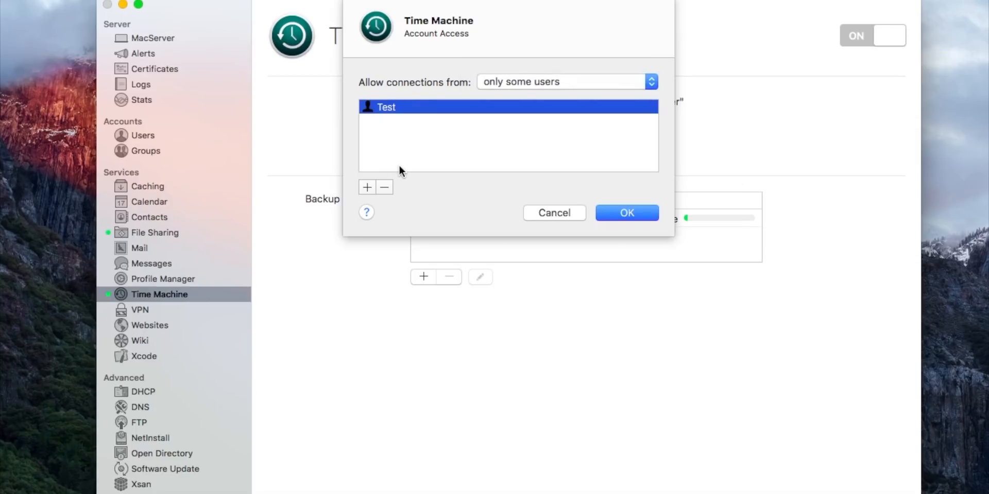
click(626, 213)
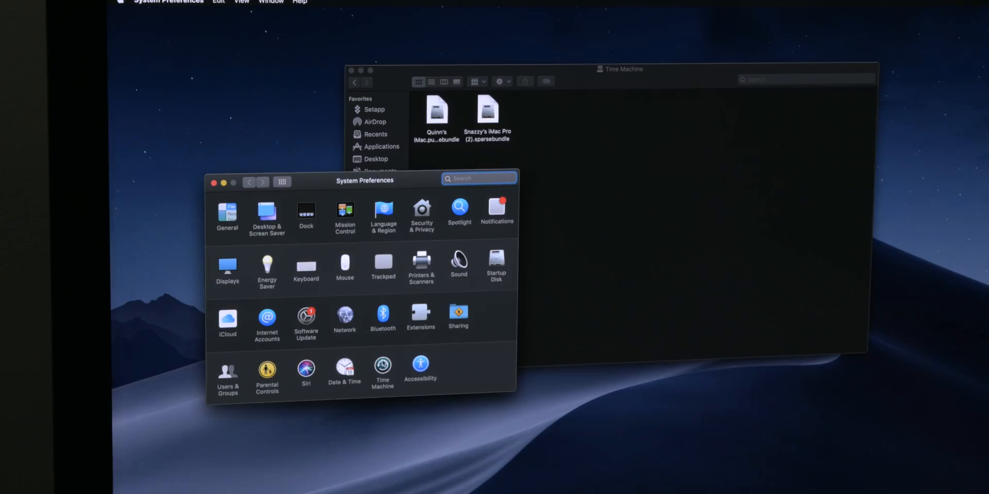
On the client Mac, select MacServer as the Time Machine backup disk and connect.
click(383, 372)
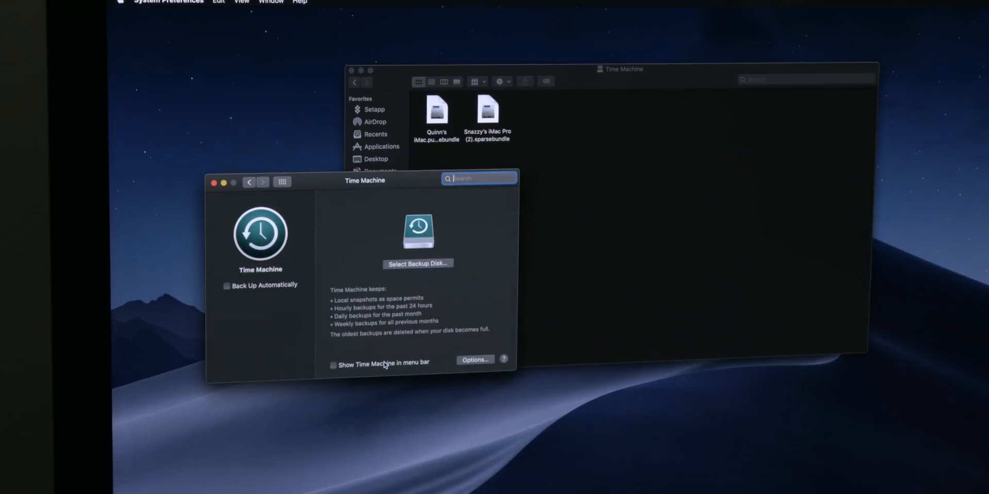
click(418, 264)
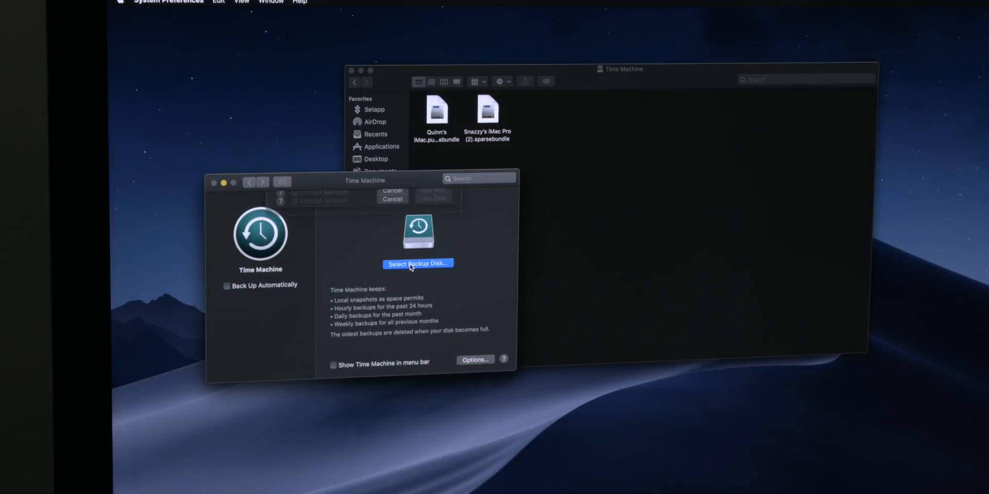
click(417, 263)
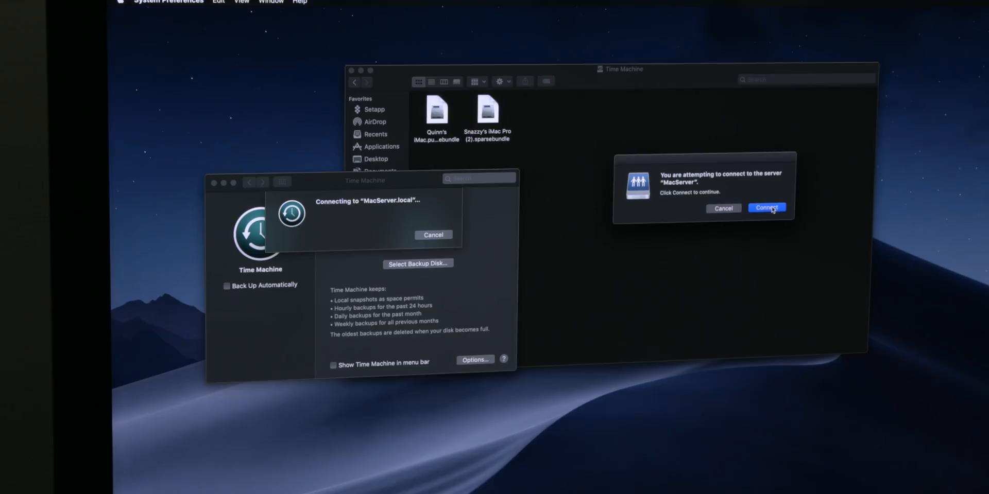
click(766, 208)
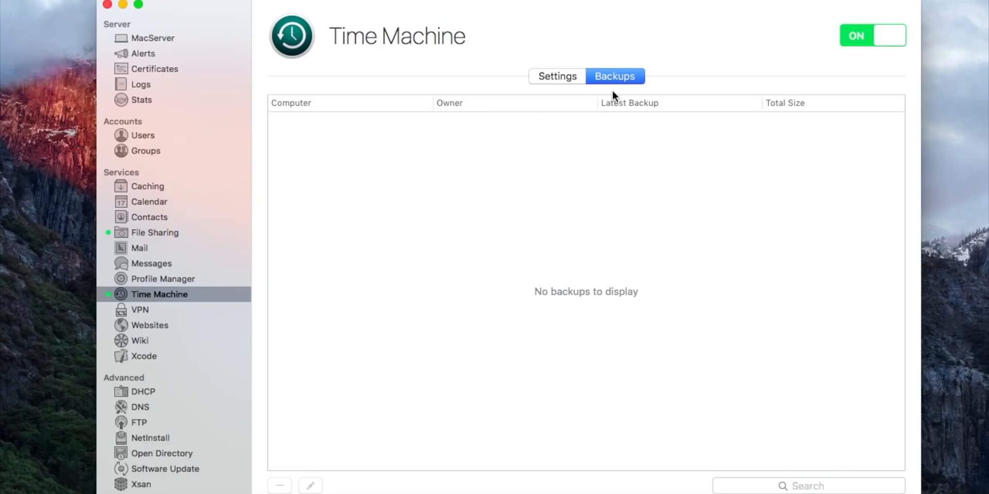
mouse_move(172, 250)
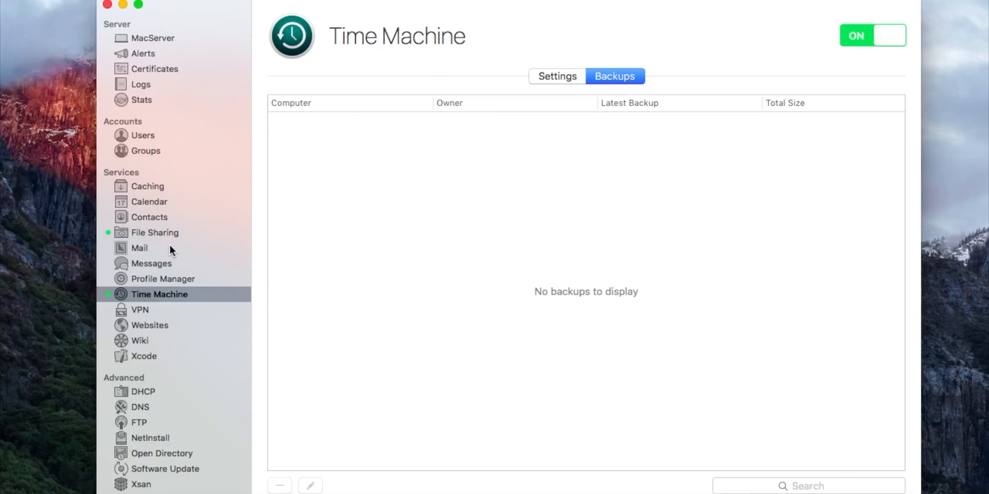